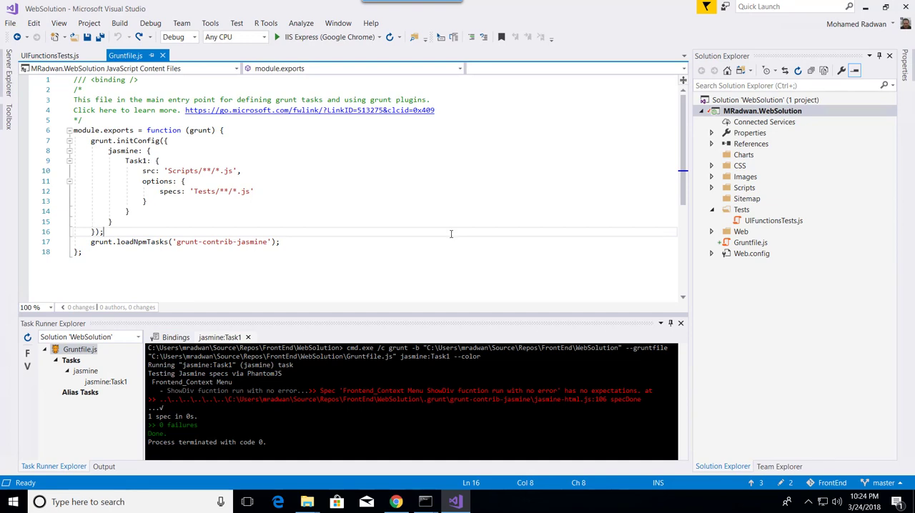
Open Extensions and Updates from the Tools menu.
{"action": "left_click", "coordinate": [210, 22]}
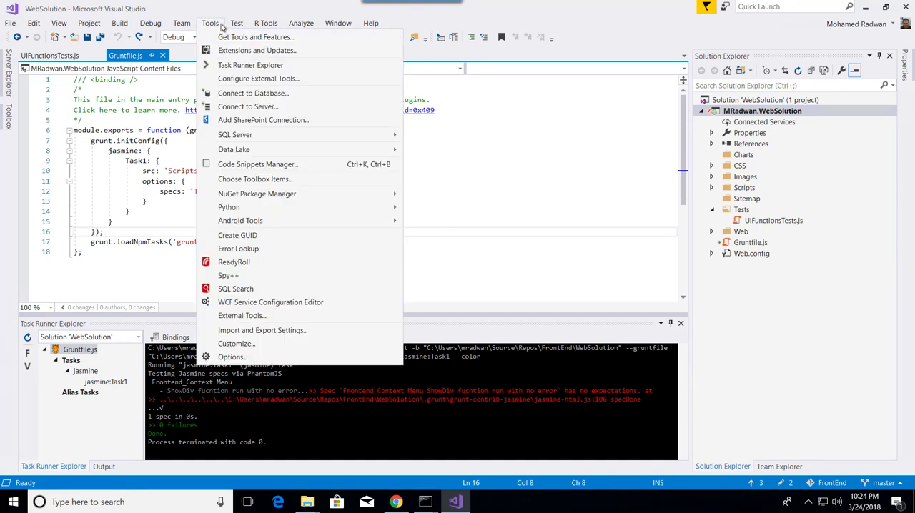
{"action": "left_click", "coordinate": [257, 50]}
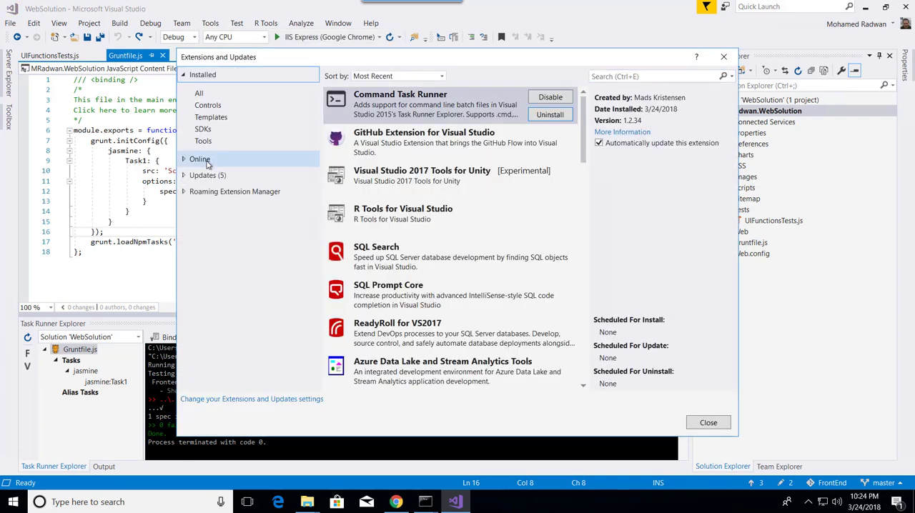
Download Chutzpah Test Adapter for the Test Explorer from Online extensions, then close the manager.
{"action": "left_click", "coordinate": [199, 159]}
{"action": "type", "text": "chu"}
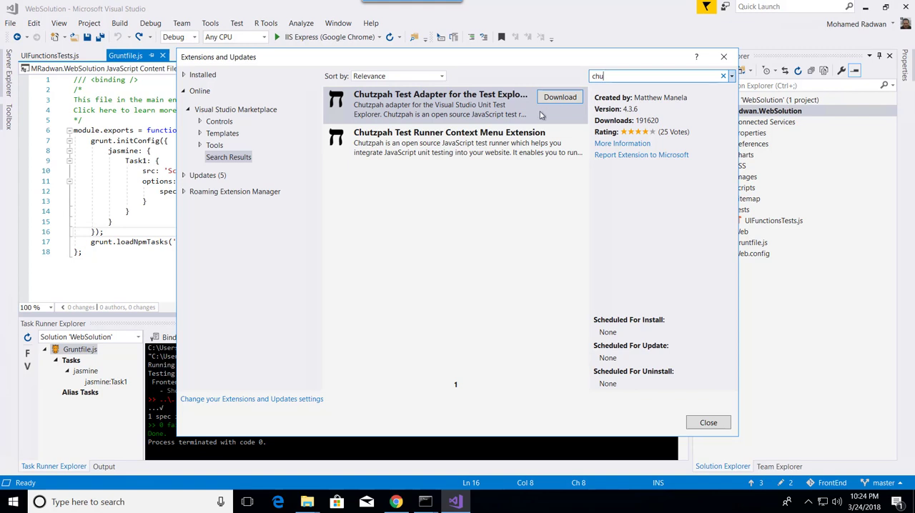
{"action": "left_click", "coordinate": [440, 104]}
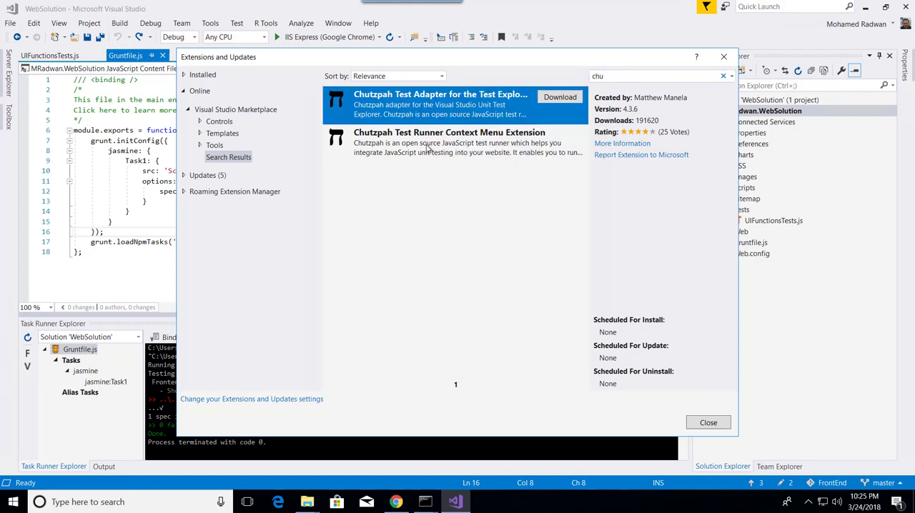
{"action": "mouse_move", "coordinate": [428, 143]}
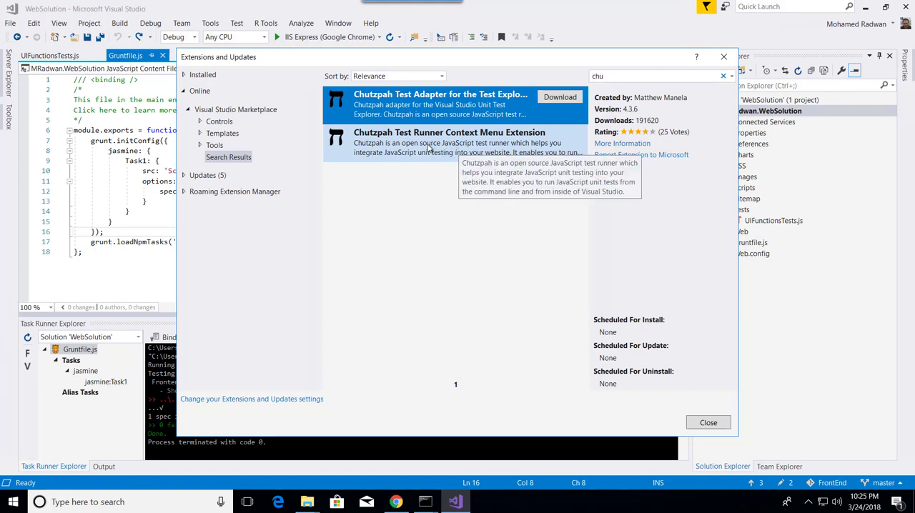
{"action": "mouse_move", "coordinate": [440, 104]}
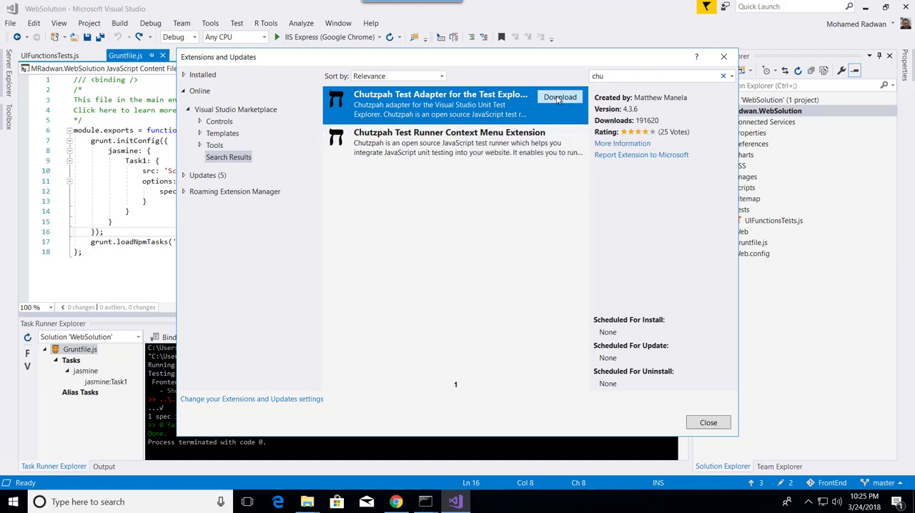
{"action": "left_click", "coordinate": [559, 96]}
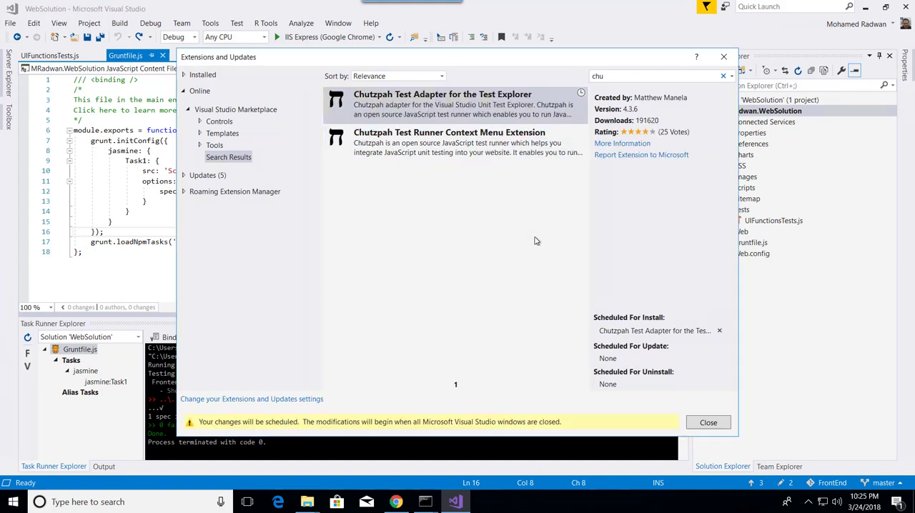
{"action": "left_click", "coordinate": [707, 422]}
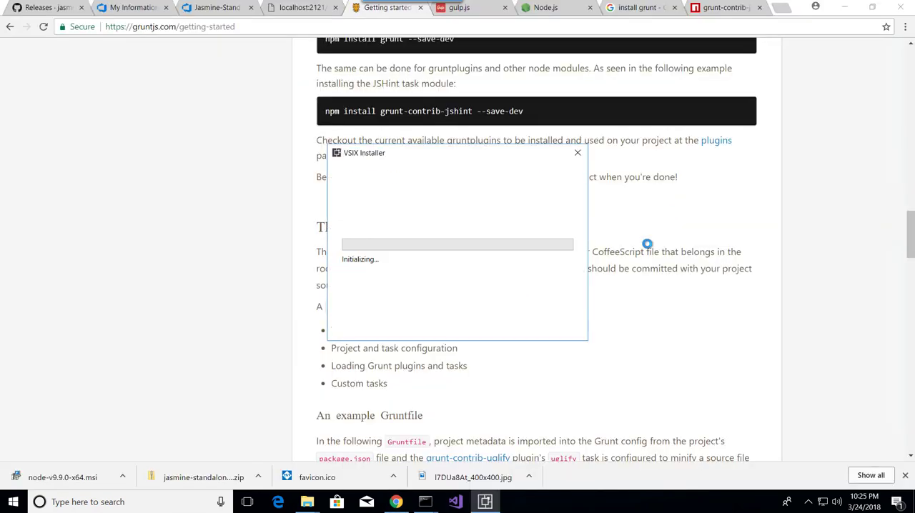
{"action": "mouse_move", "coordinate": [438, 315]}
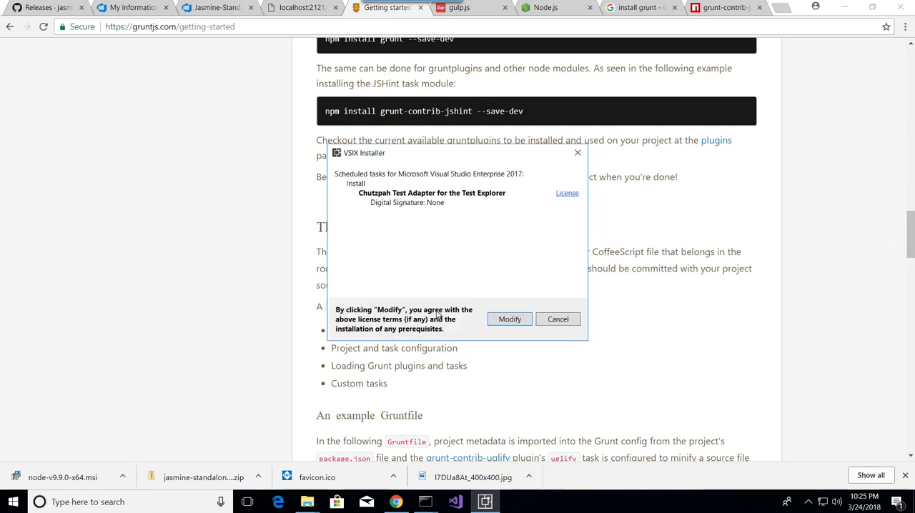
Approve the Chutzpah install, end the blocking MSBuild.exe task, and close the installer.
{"action": "left_click", "coordinate": [509, 318]}
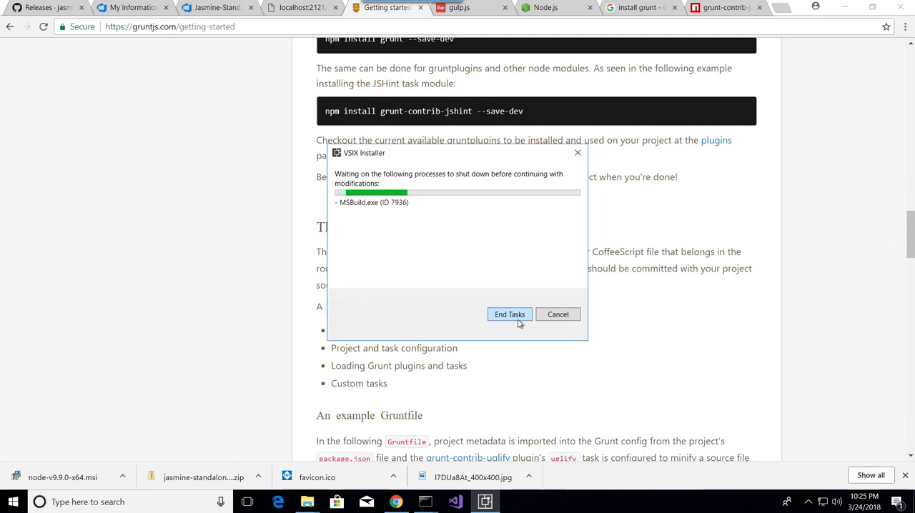
{"action": "mouse_move", "coordinate": [482, 352]}
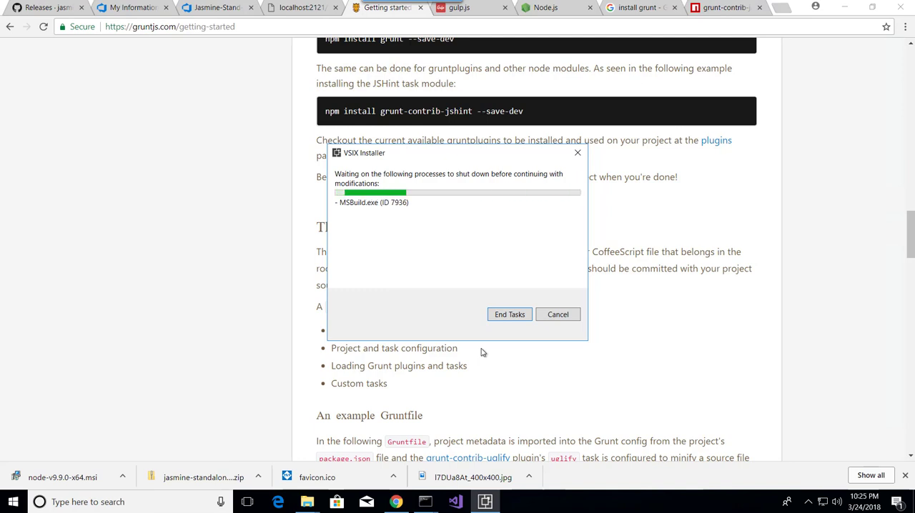
{"action": "left_click", "coordinate": [509, 314]}
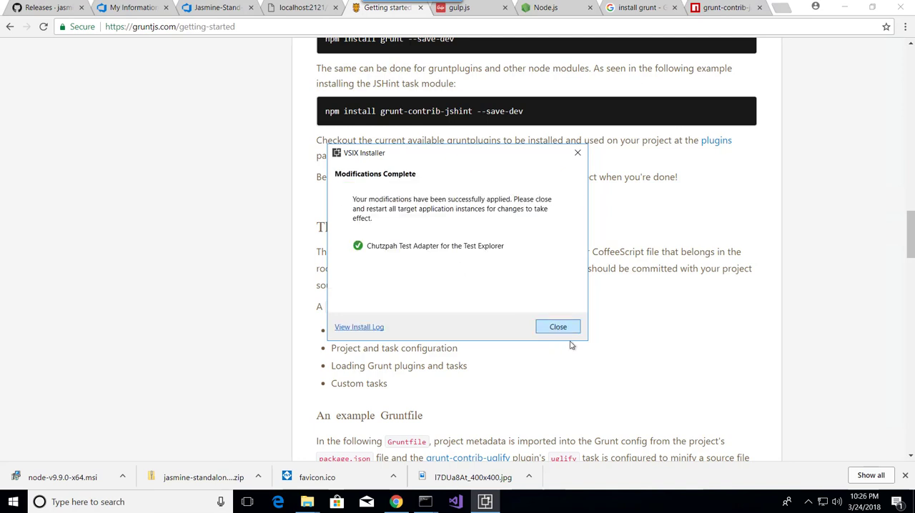
{"action": "left_click", "coordinate": [558, 326]}
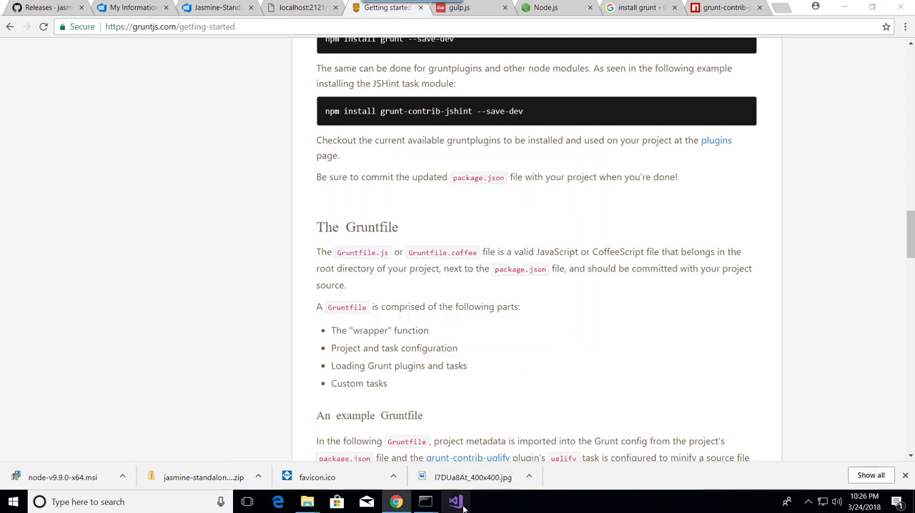
Relaunch Visual Studio and reopen the recent WebSolution project with its Gruntfile.
{"action": "left_click", "coordinate": [454, 501]}
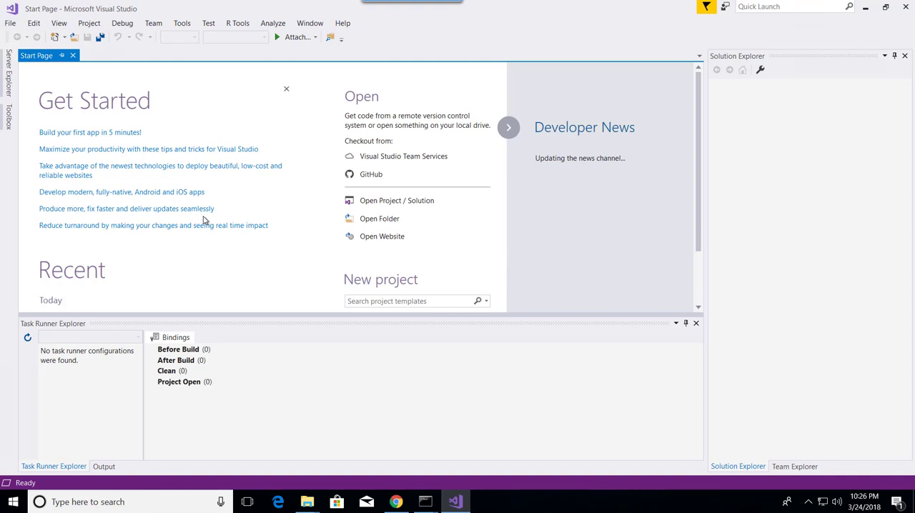
{"action": "left_click", "coordinate": [11, 23]}
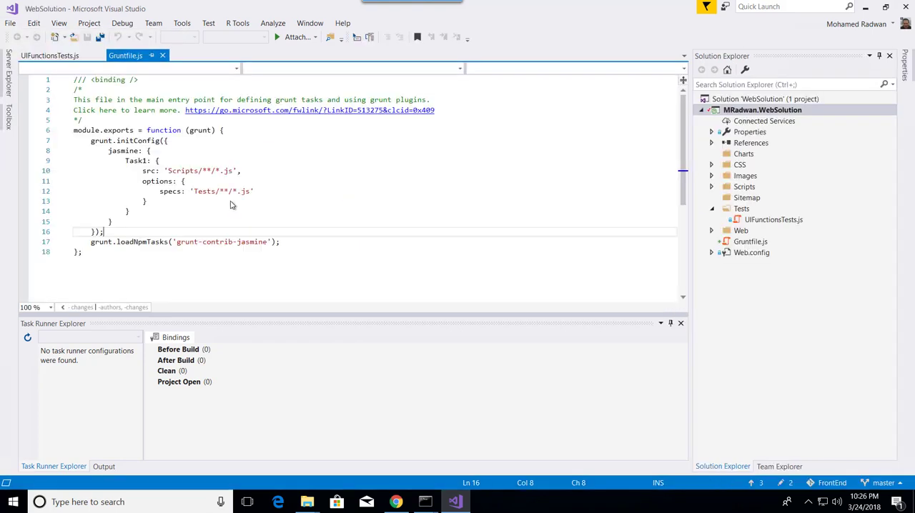
{"action": "left_click", "coordinate": [28, 337]}
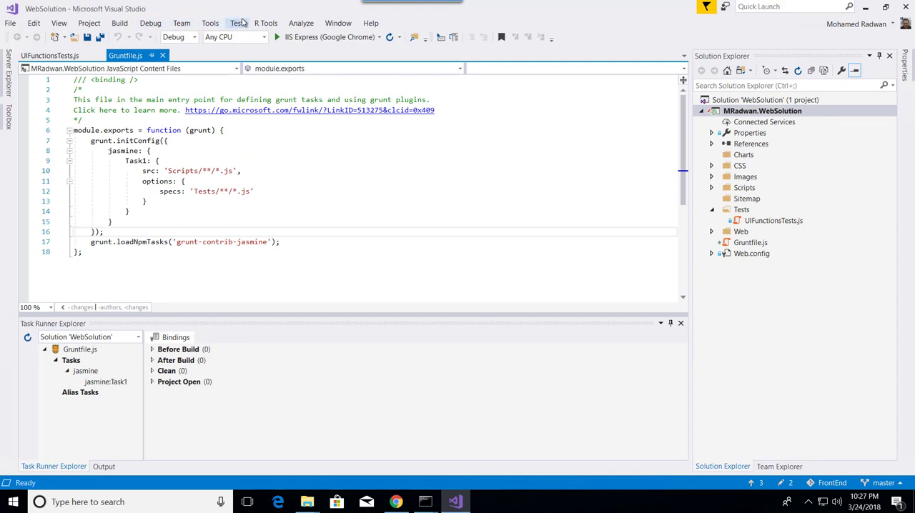
Open UIFunctionsTests.js so Test Explorer lists the Frontend_Context Menu spec as not run.
{"action": "left_click", "coordinate": [236, 23]}
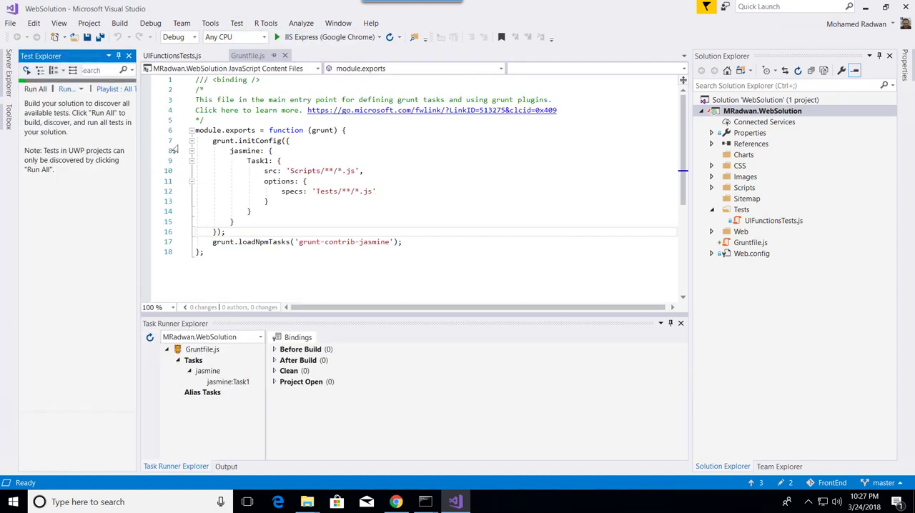
{"action": "mouse_move", "coordinate": [78, 195]}
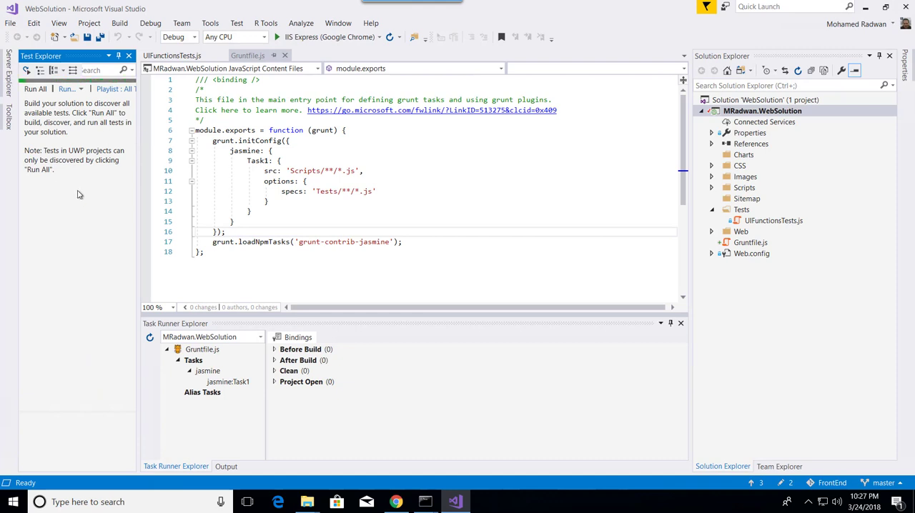
{"action": "mouse_move", "coordinate": [52, 169]}
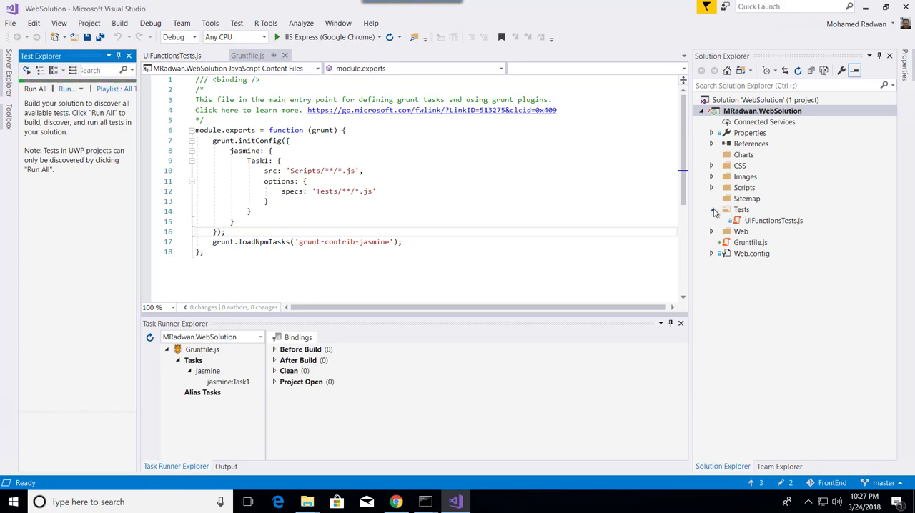
{"action": "left_click", "coordinate": [773, 220]}
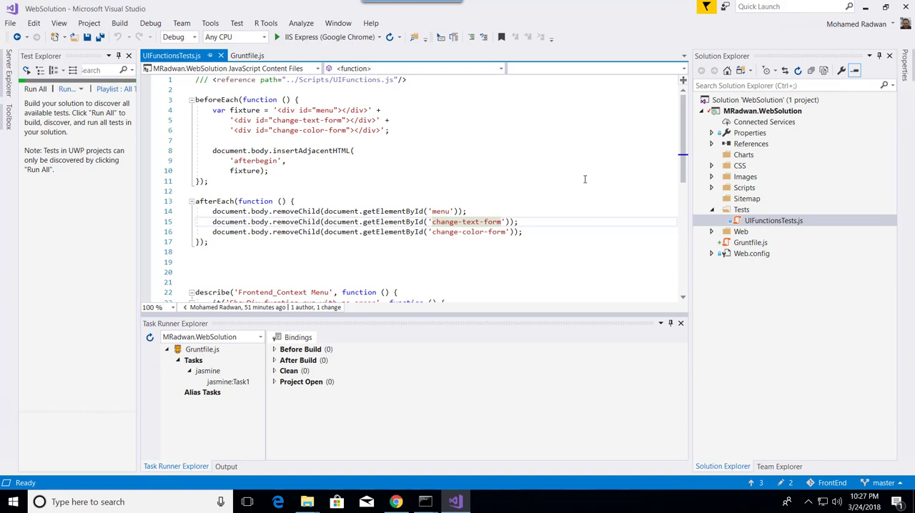
{"action": "left_click", "coordinate": [35, 88]}
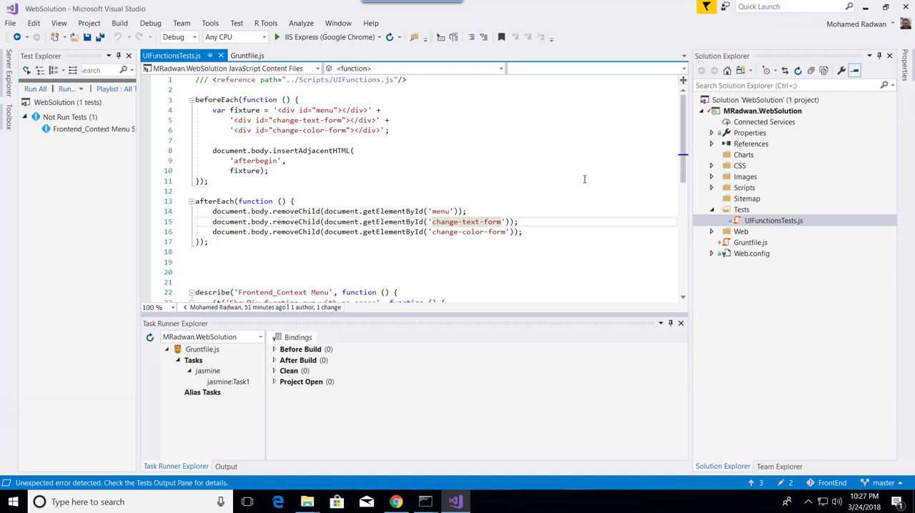
{"action": "mouse_move", "coordinate": [93, 128]}
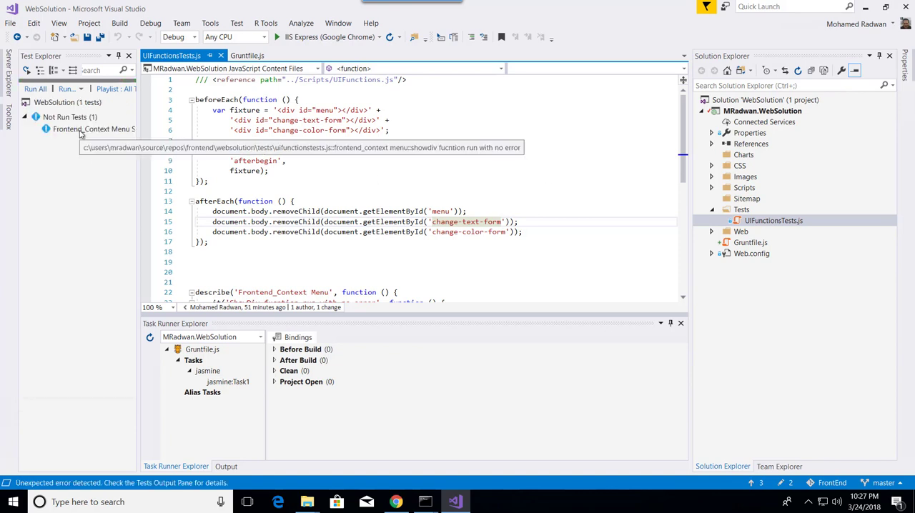
Run the Frontend_Context Menu test to a pass, then expand the Scripts folder.
{"action": "right_click", "coordinate": [93, 129]}
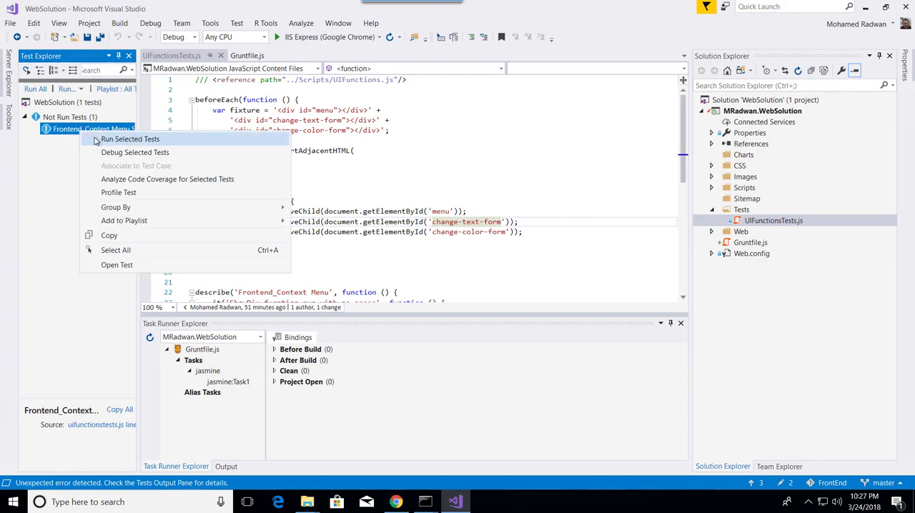
{"action": "left_click", "coordinate": [130, 139]}
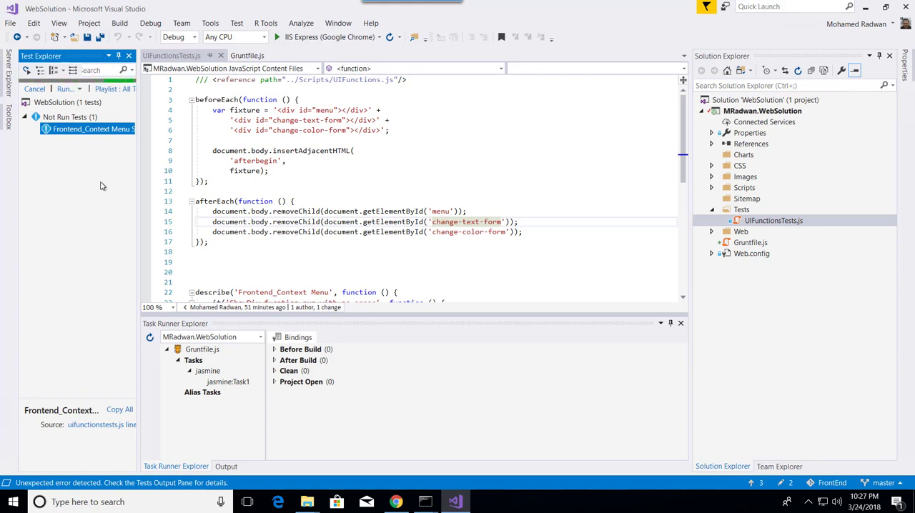
{"action": "left_click", "coordinate": [34, 89]}
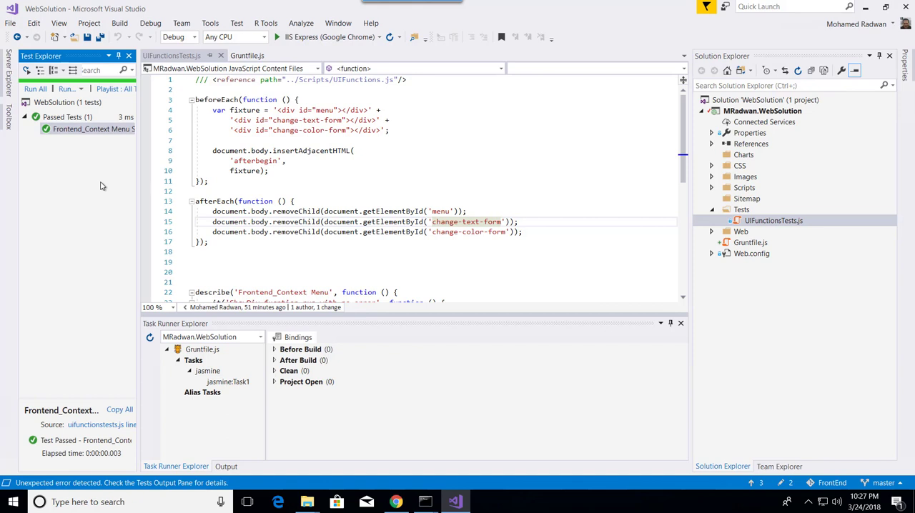
{"action": "mouse_move", "coordinate": [724, 205]}
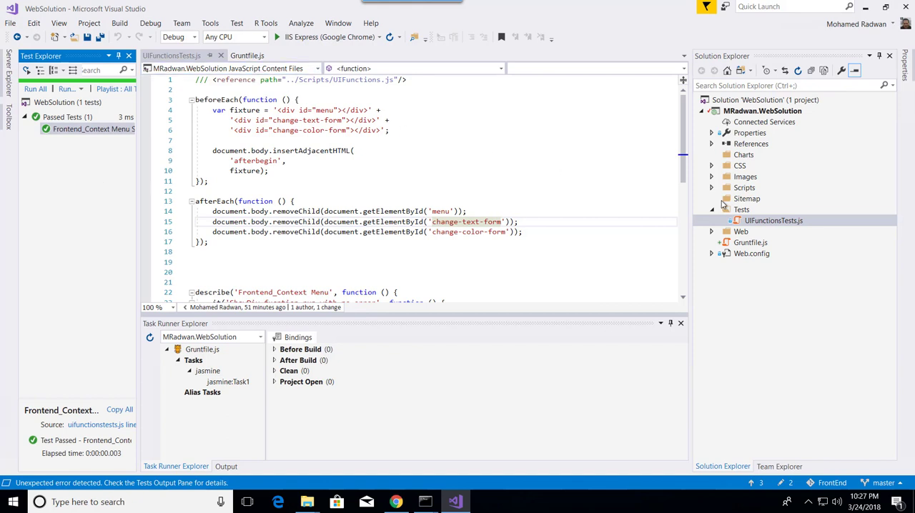
{"action": "left_click", "coordinate": [711, 187]}
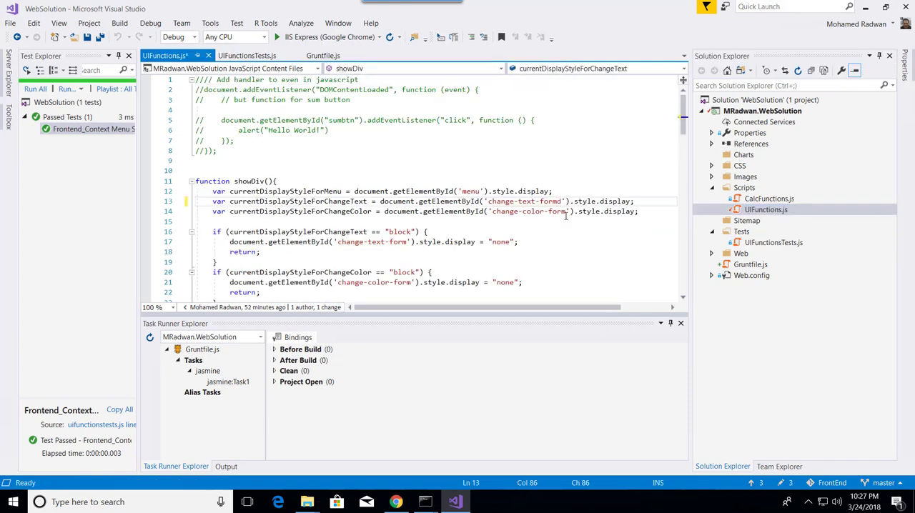
Save UIFunctions.js, rerun the failing test, and rerun after restoring 'change-text-form'.
{"action": "left_click", "coordinate": [89, 128]}
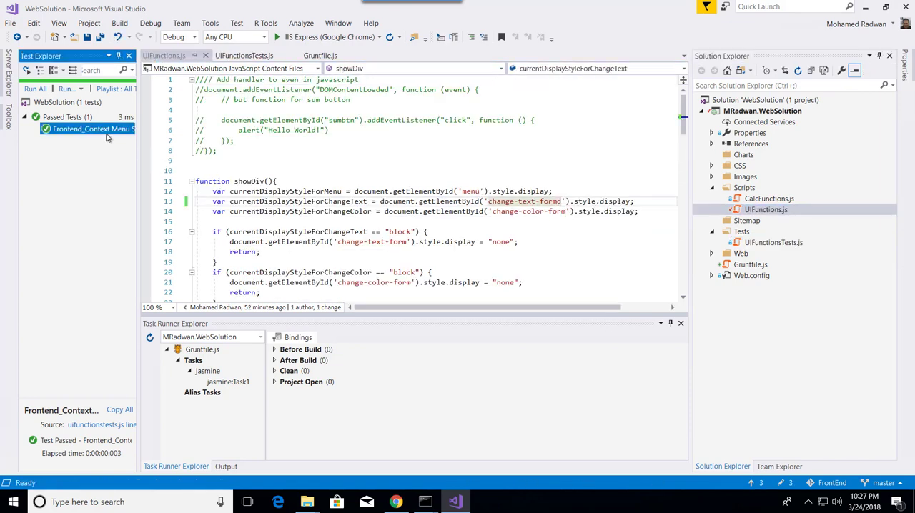
{"action": "left_click", "coordinate": [35, 89]}
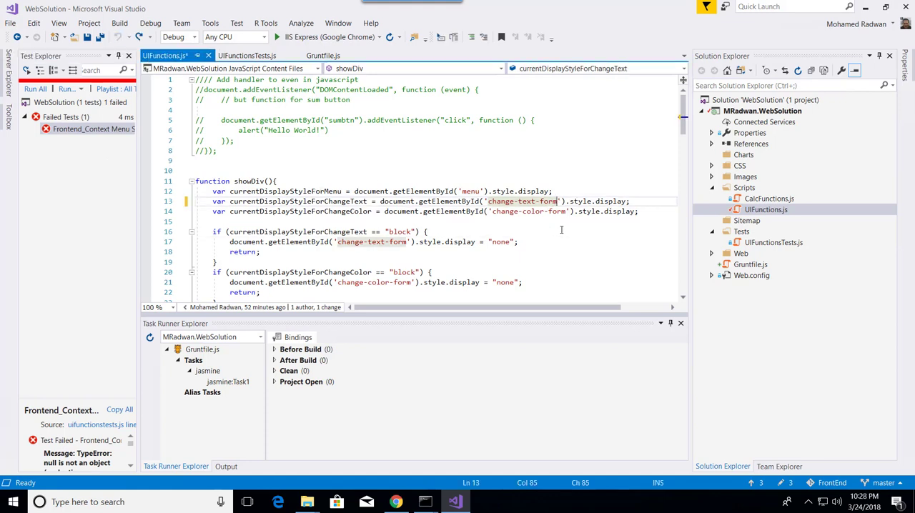
{"action": "mouse_move", "coordinate": [86, 129]}
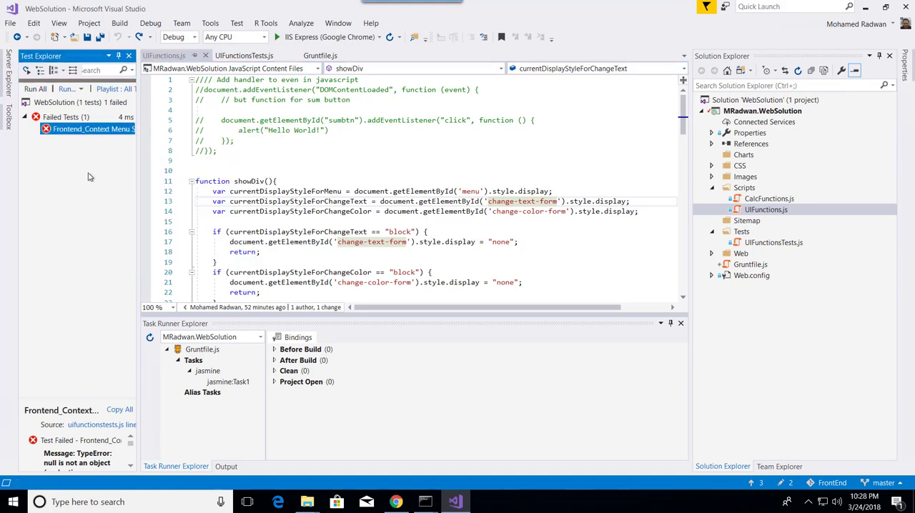
{"action": "left_click", "coordinate": [35, 89]}
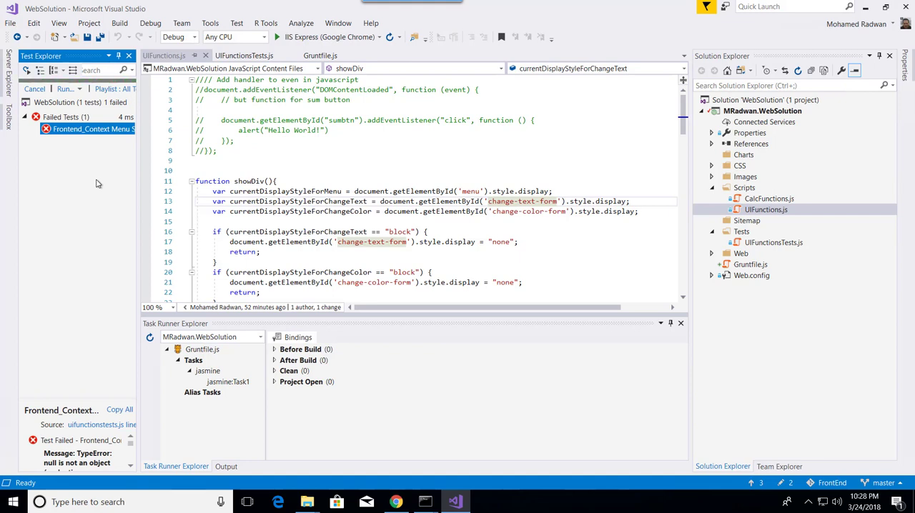
Switch to the UIFunctionsTests.js tab, rerun the tests, and show the Tests output log.
{"action": "left_click", "coordinate": [34, 89]}
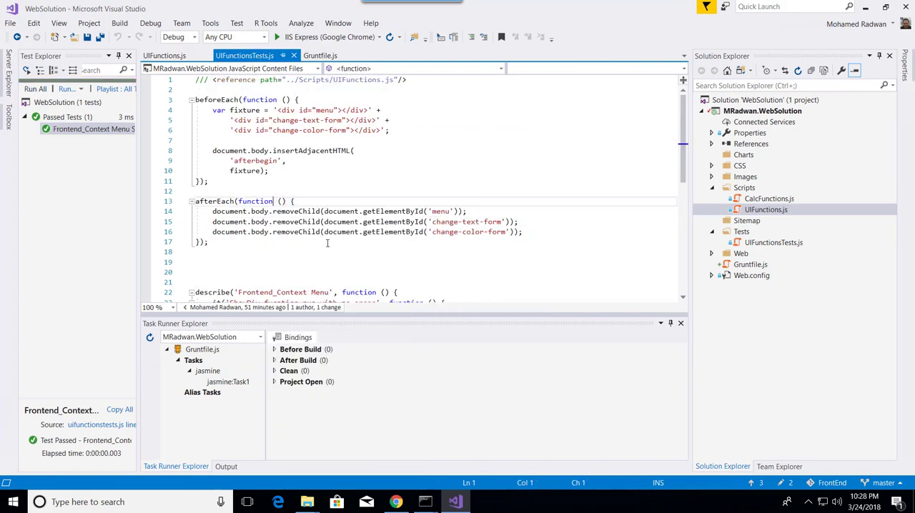
{"action": "left_click", "coordinate": [226, 466]}
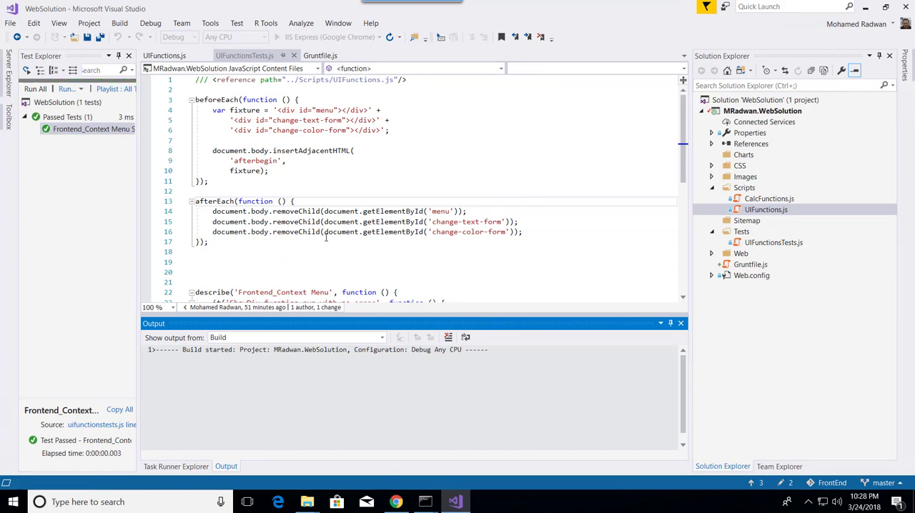
{"action": "left_click", "coordinate": [34, 87]}
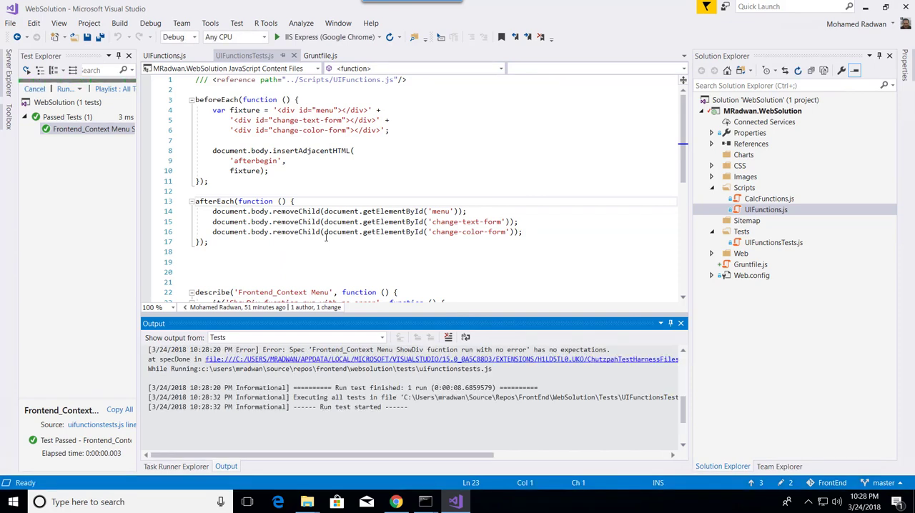
{"action": "mouse_move", "coordinate": [326, 237]}
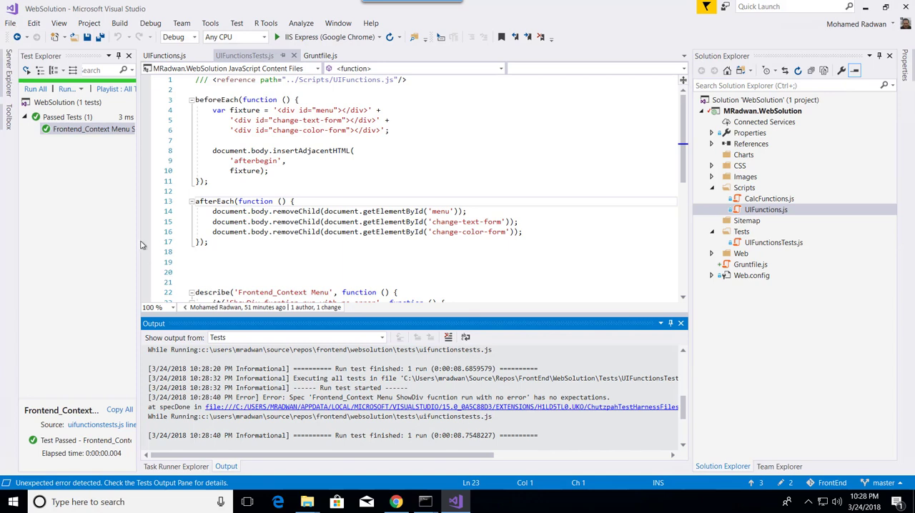
{"action": "mouse_move", "coordinate": [341, 211]}
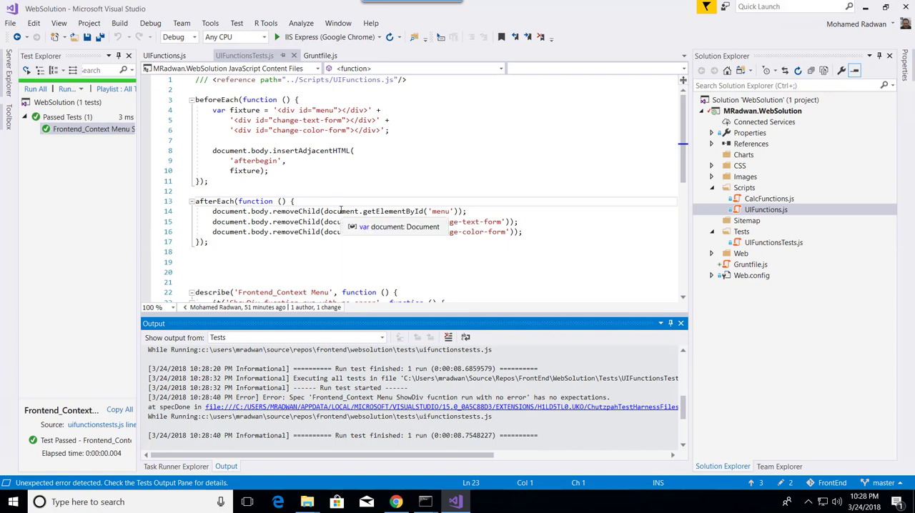